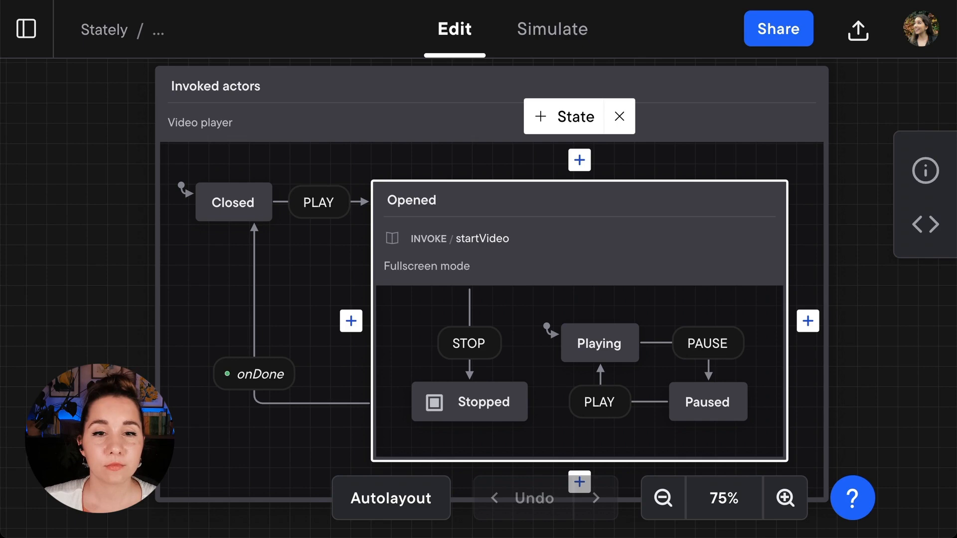
{"action": "mouse_move", "coordinate": [748, 151]}
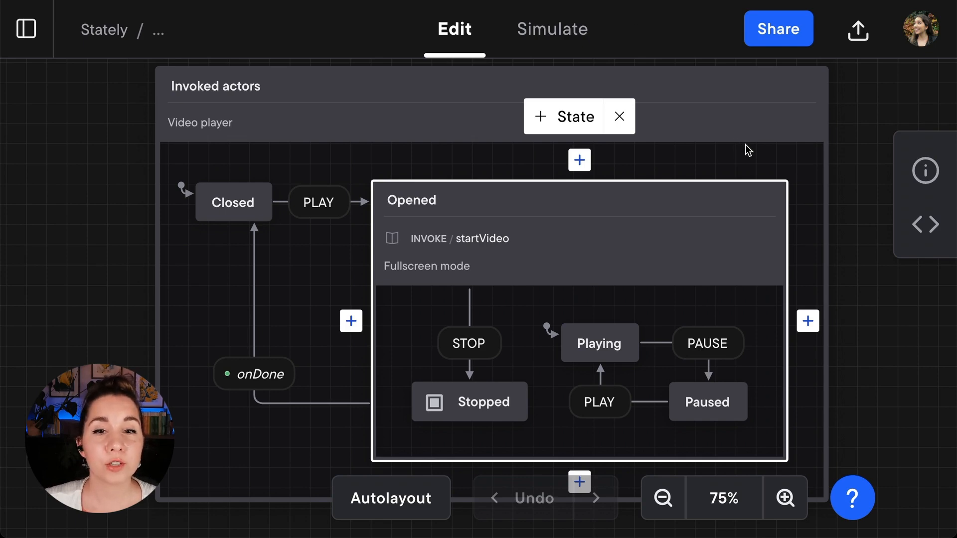
{"action": "mouse_move", "coordinate": [420, 245]}
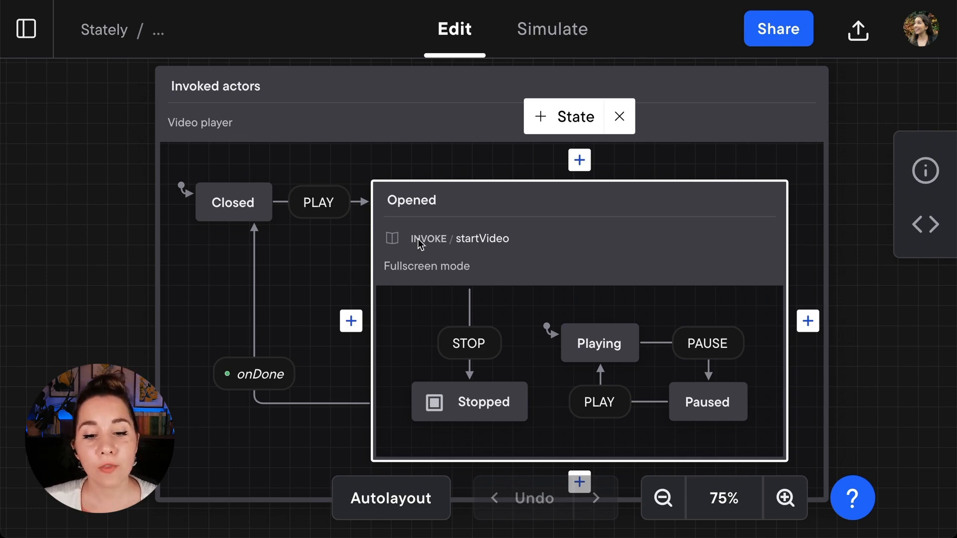
- Show the Opened state's details and start a new invoked actor form
{"action": "left_click", "coordinate": [423, 244]}
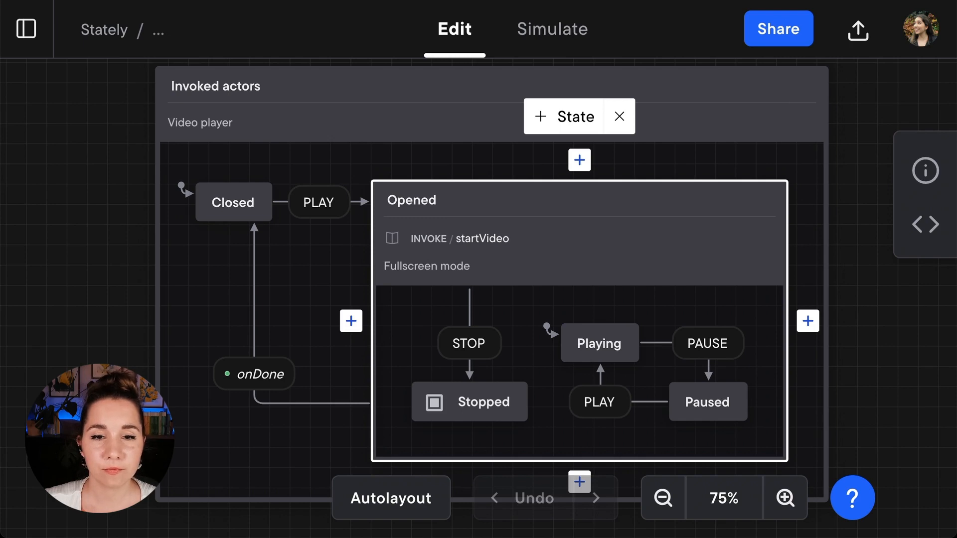
{"action": "mouse_move", "coordinate": [615, 9]}
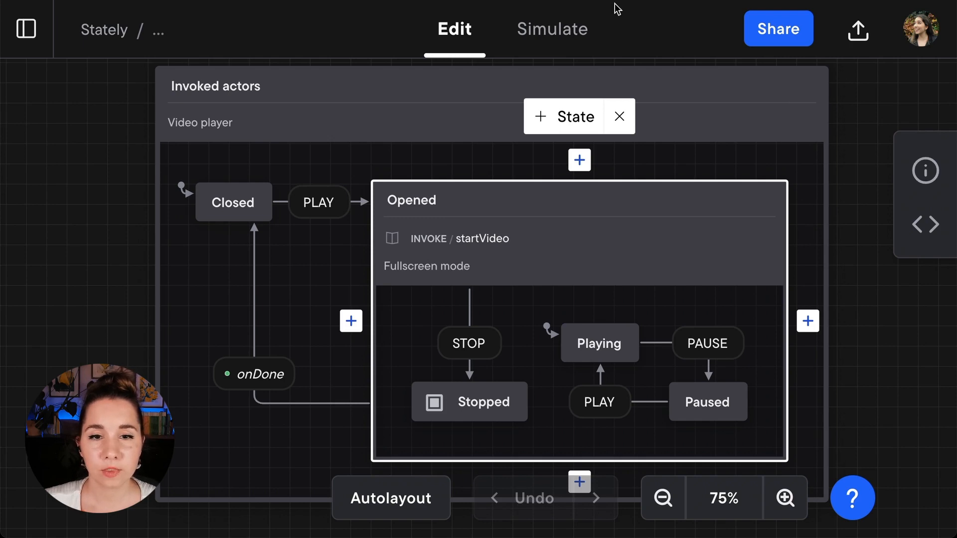
{"action": "mouse_move", "coordinate": [718, 242]}
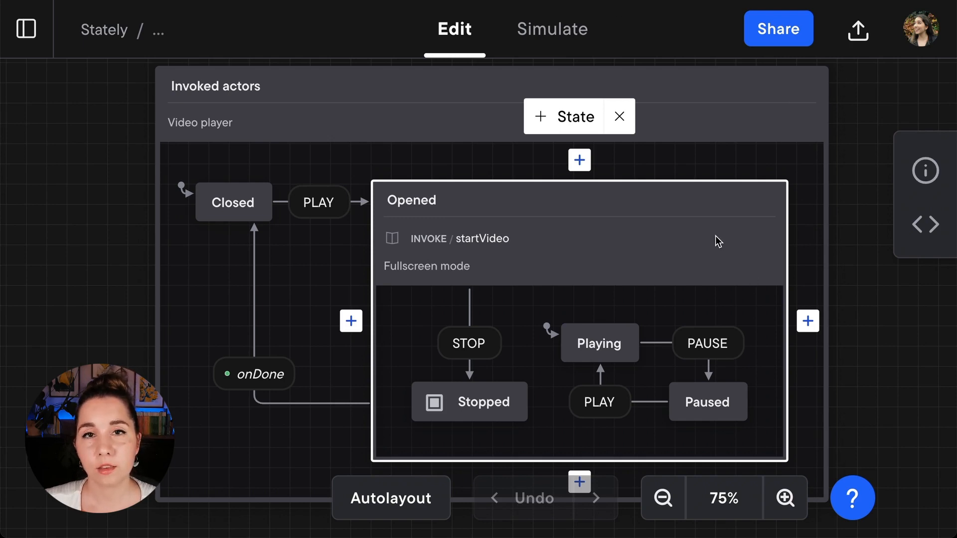
{"action": "mouse_move", "coordinate": [850, 224]}
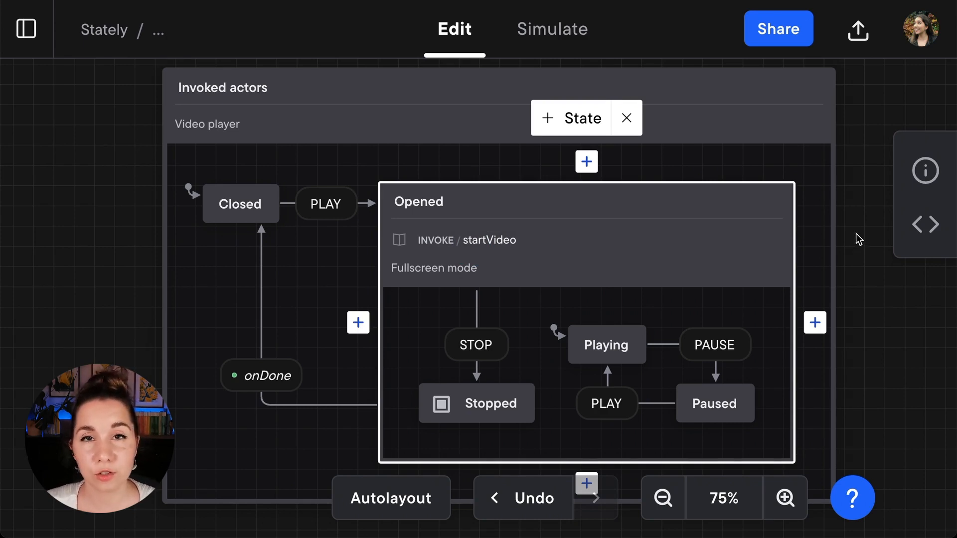
{"action": "mouse_move", "coordinate": [683, 211]}
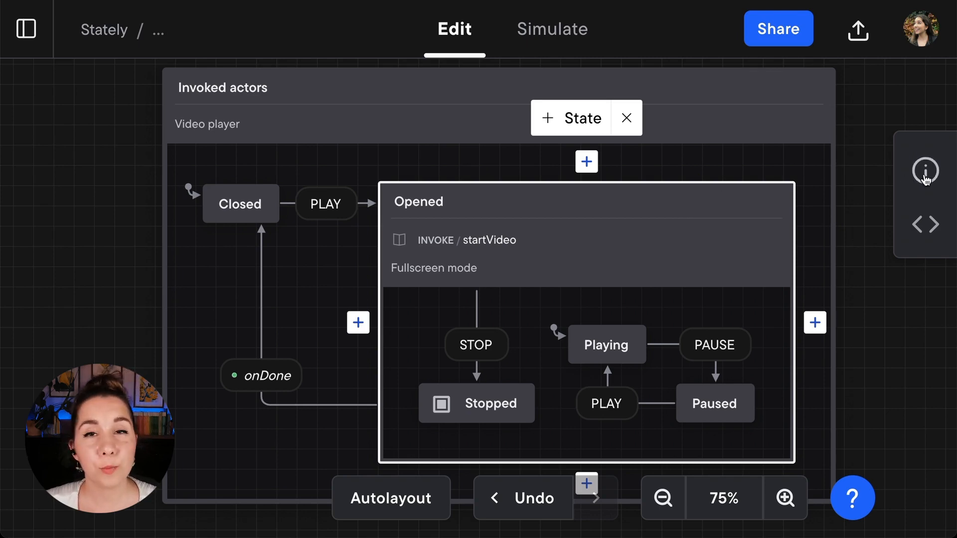
{"action": "left_click", "coordinate": [925, 171]}
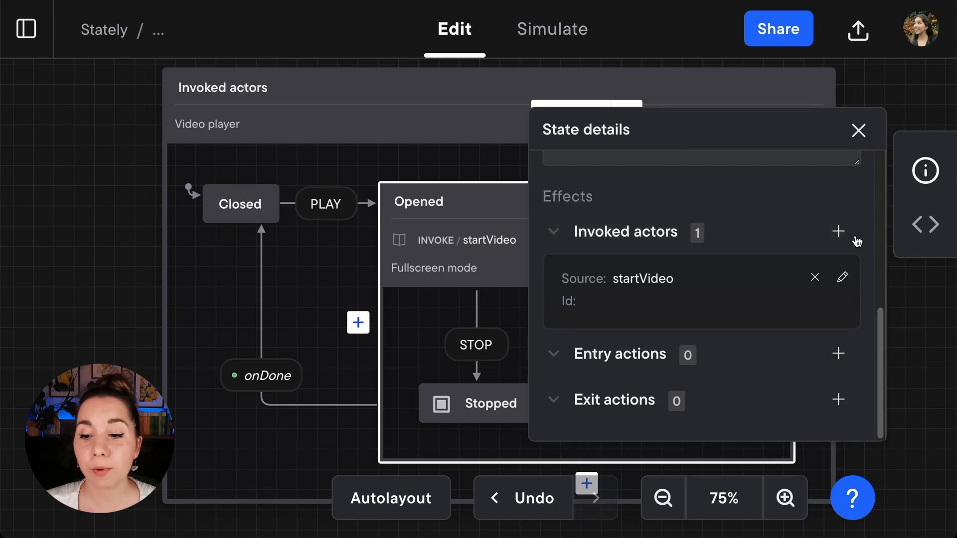
{"action": "left_click", "coordinate": [843, 277]}
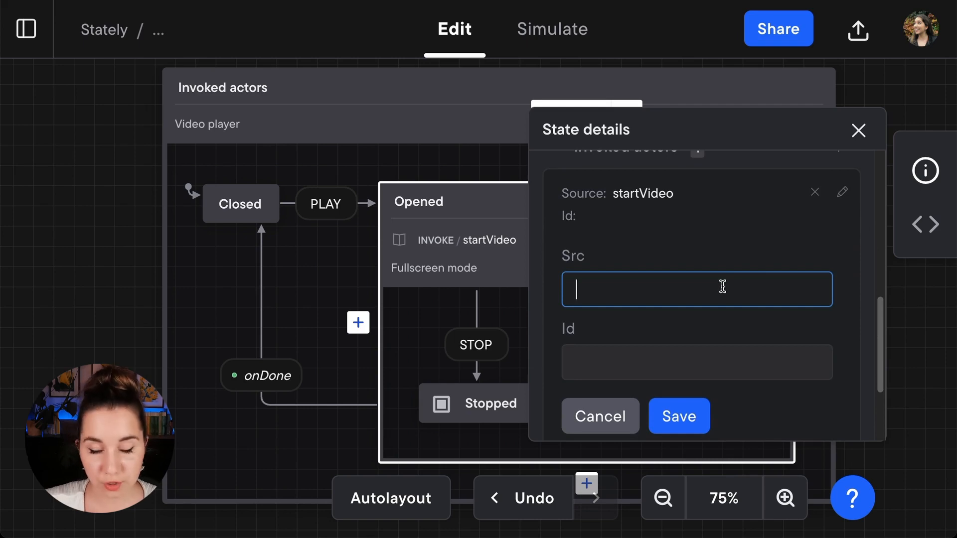
- Save a second invoked actor with source startVideo on Opened, then close the details panel
{"action": "type", "text": "startVideo"}
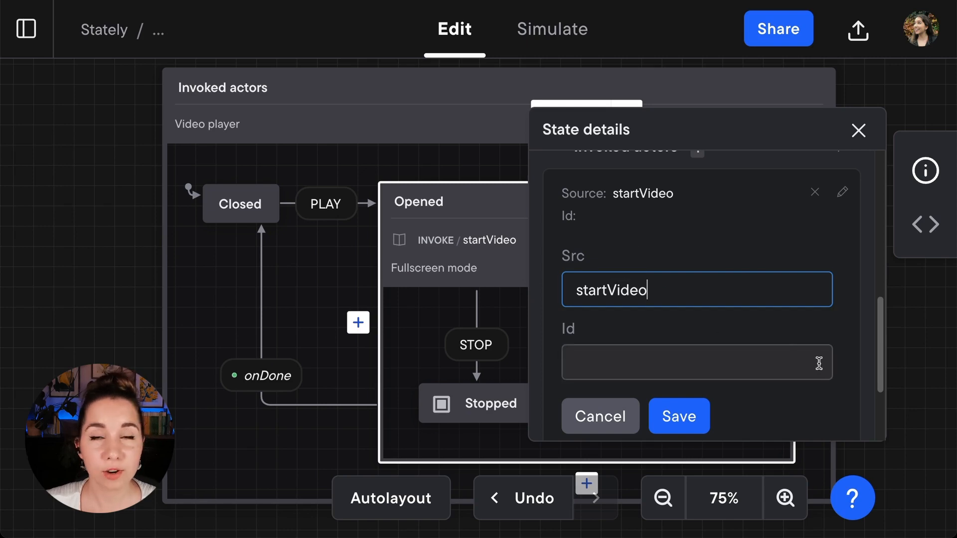
{"action": "left_click", "coordinate": [678, 417]}
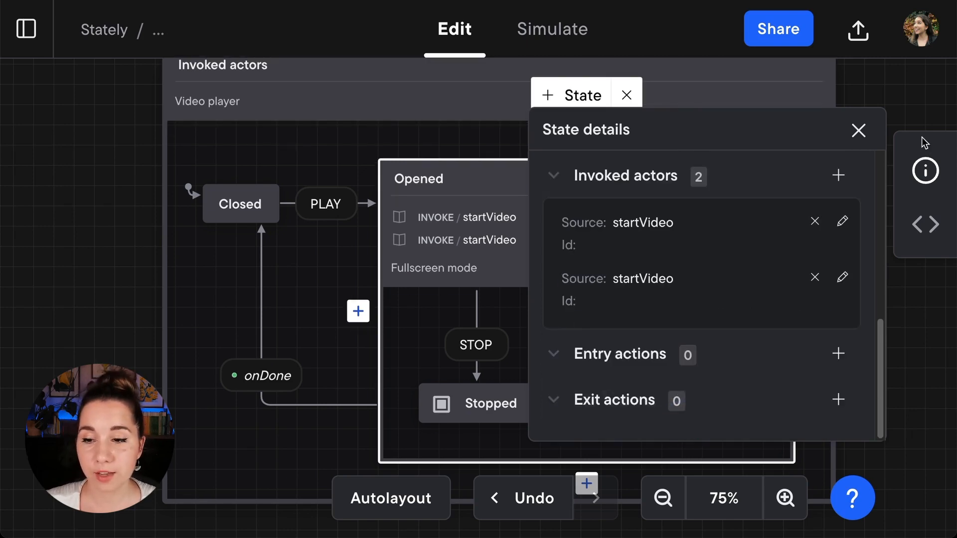
{"action": "left_click", "coordinate": [857, 130]}
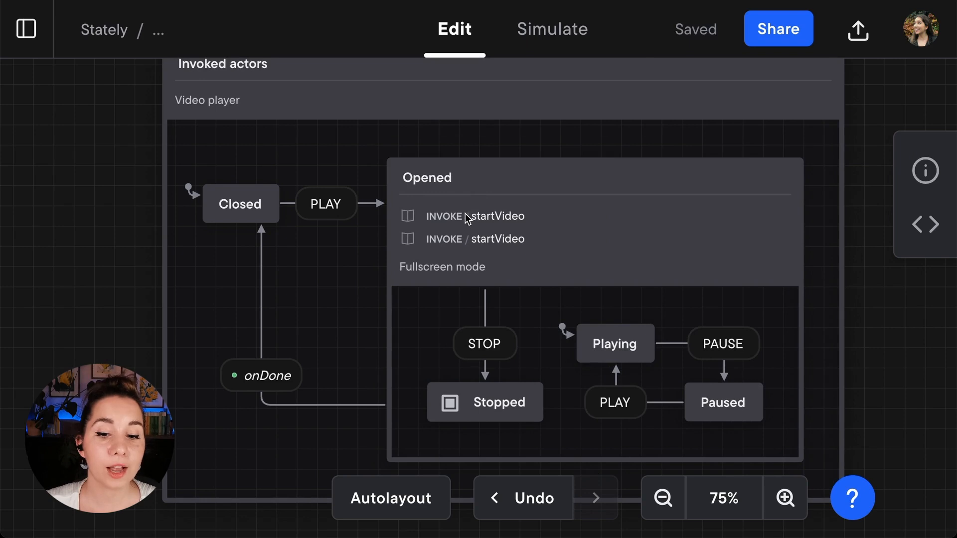